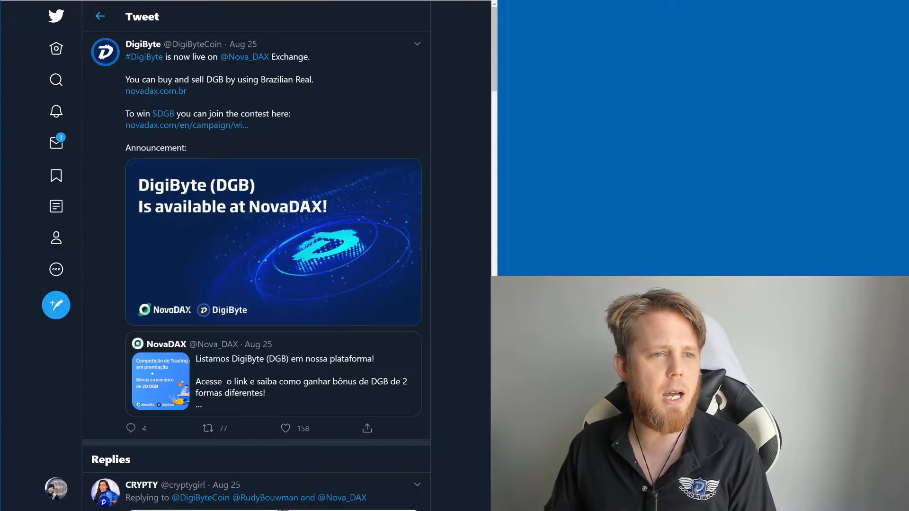
pyautogui.moveTo(445, 92)
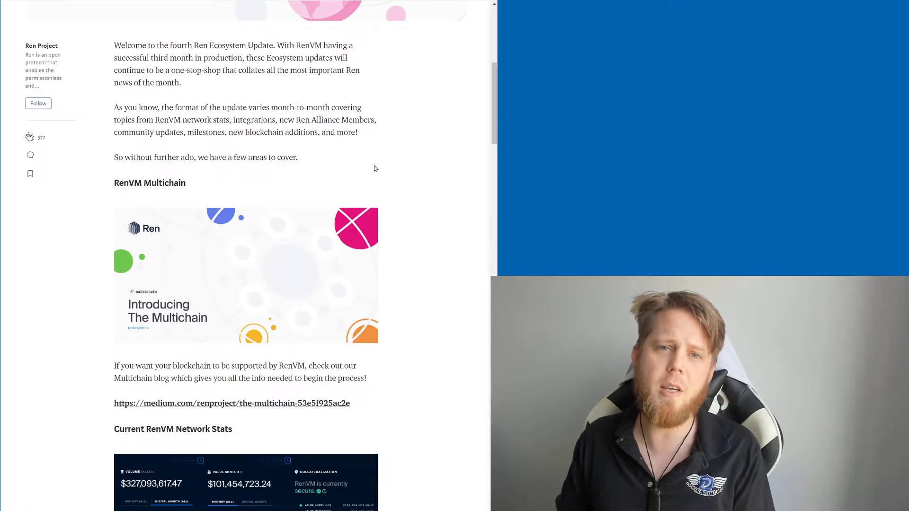
# Scroll through the Ren network stats and highlight the Total Volume Locked figure
pyautogui.scroll(-3)
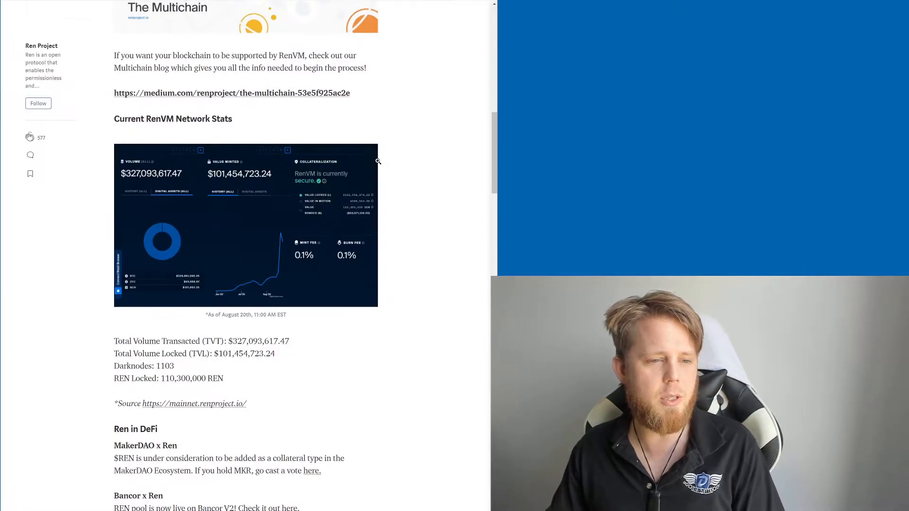
pyautogui.scroll(-3)
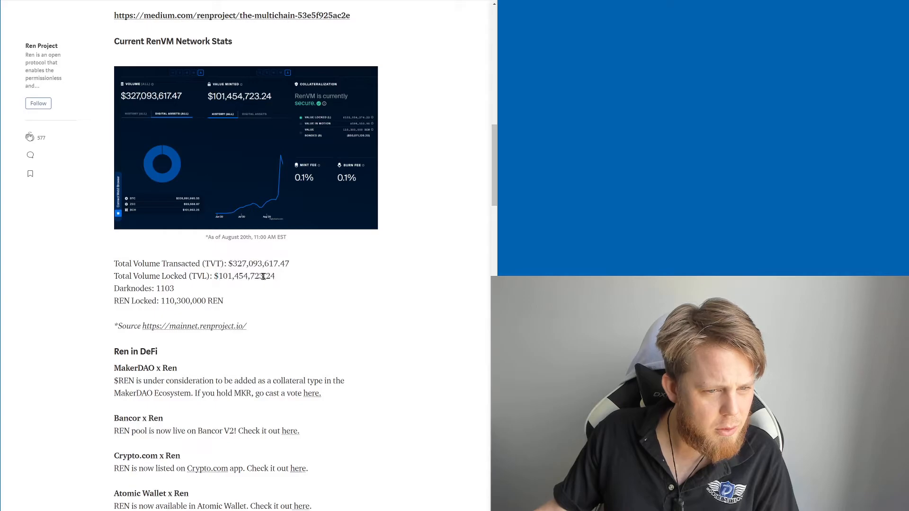
pyautogui.moveTo(219, 276); pyautogui.dragTo(255, 275)
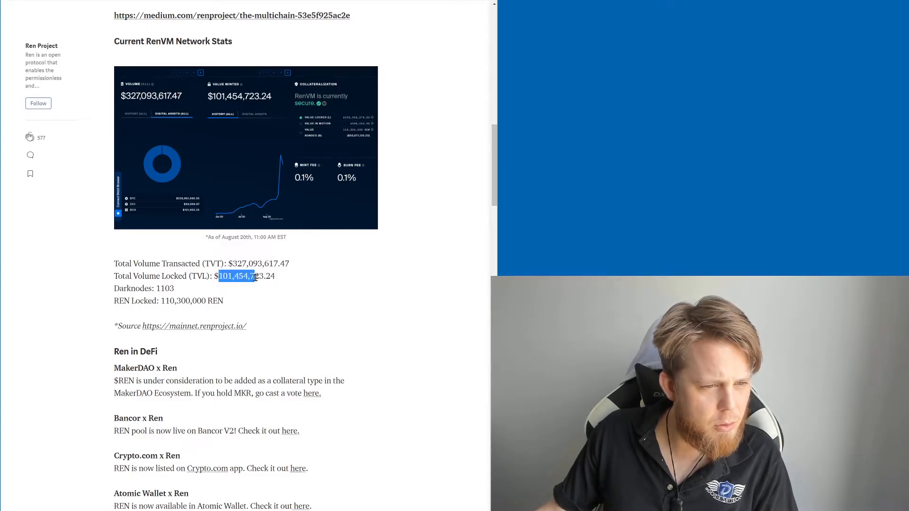
pyautogui.click(249, 275)
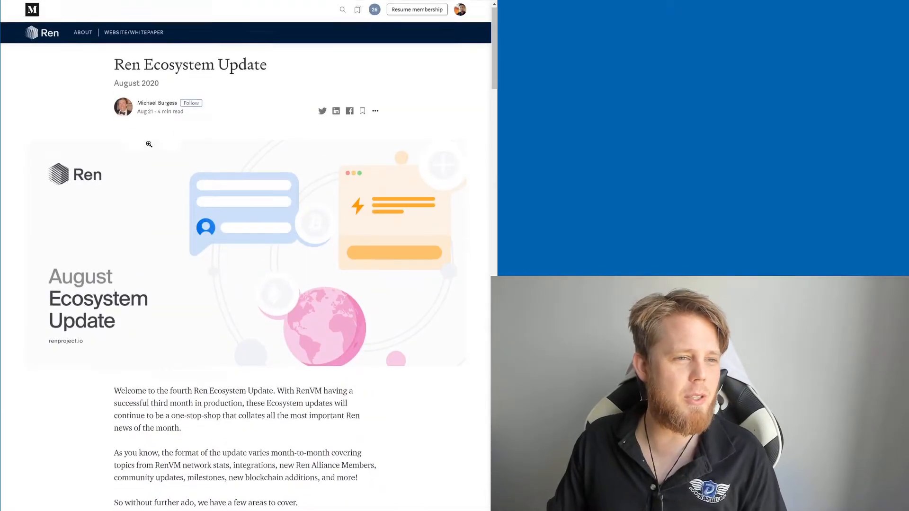
pyautogui.scroll(-3)
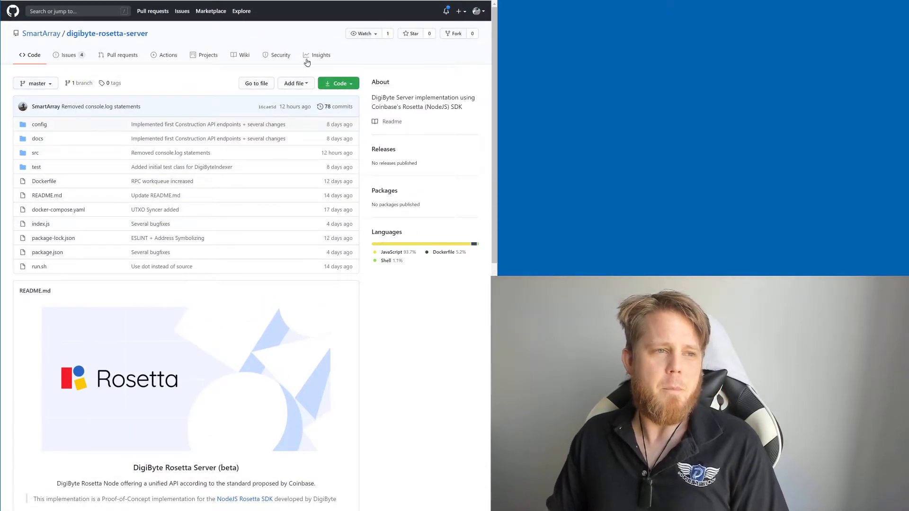
pyautogui.moveTo(315, 47)
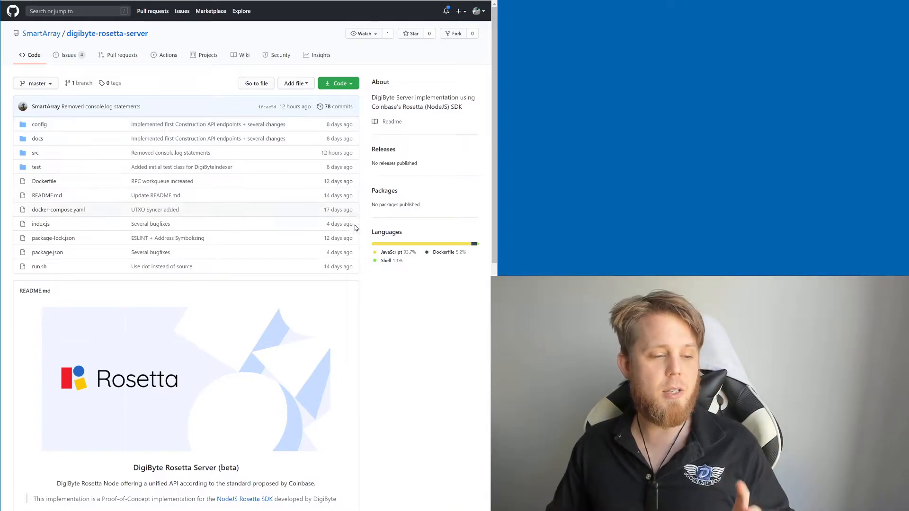
# Scroll down the digibyte-rosetta-server repository file listing toward its README
pyautogui.scroll(-3)
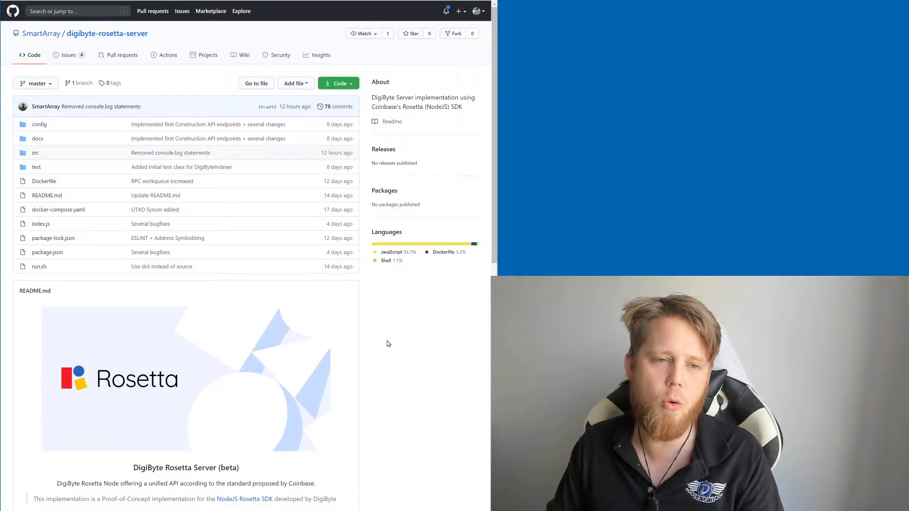
pyautogui.scroll(-3)
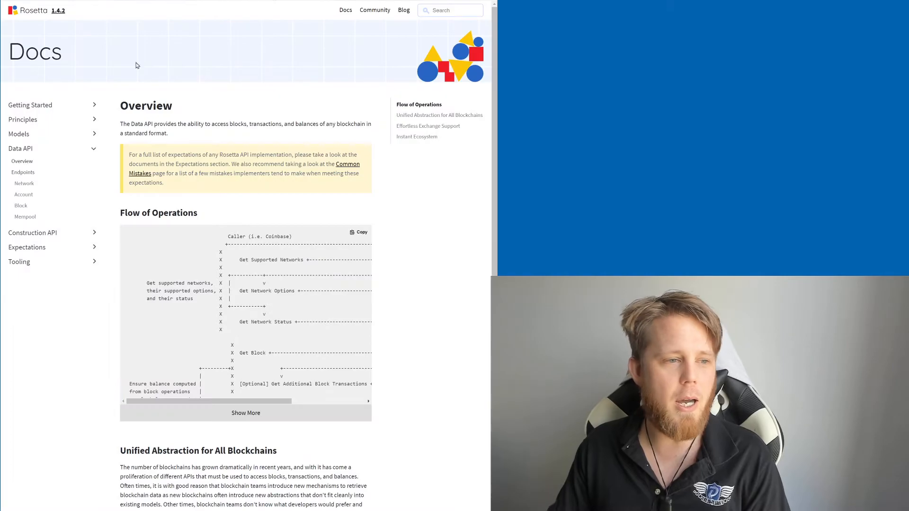
# Expand the Construction API sidebar section and view its Overview page on writing transactions
pyautogui.click(32, 233)
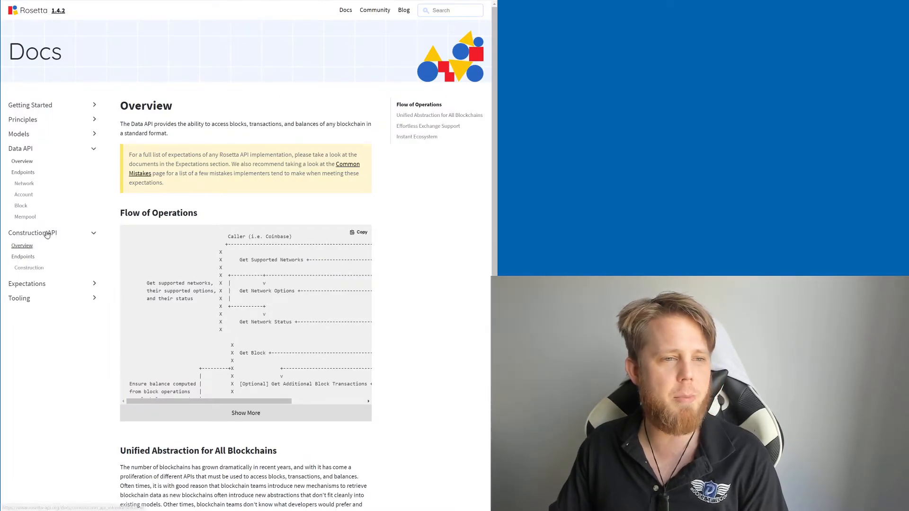
pyautogui.click(22, 245)
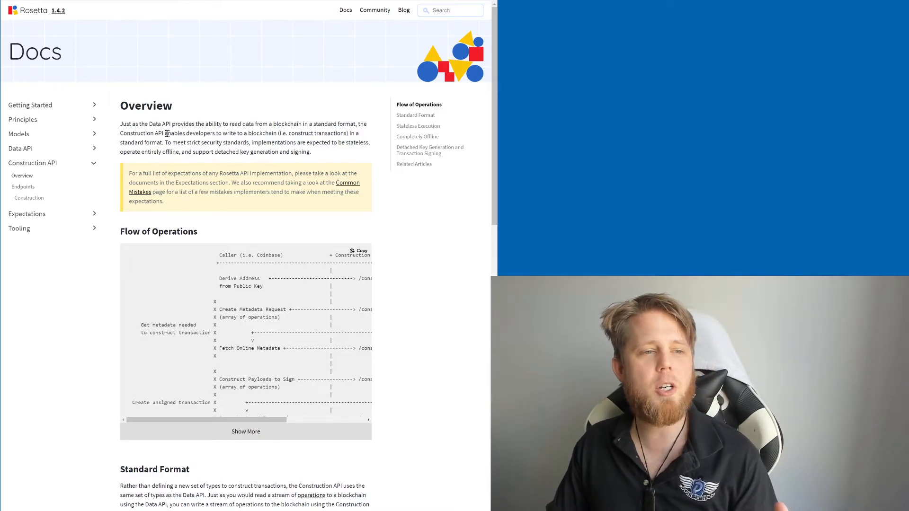
pyautogui.moveTo(332, 155)
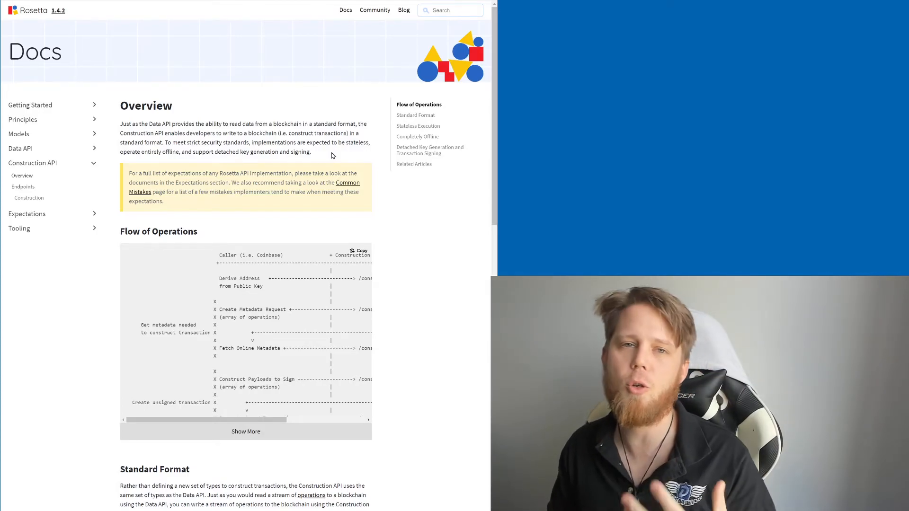
pyautogui.click(20, 149)
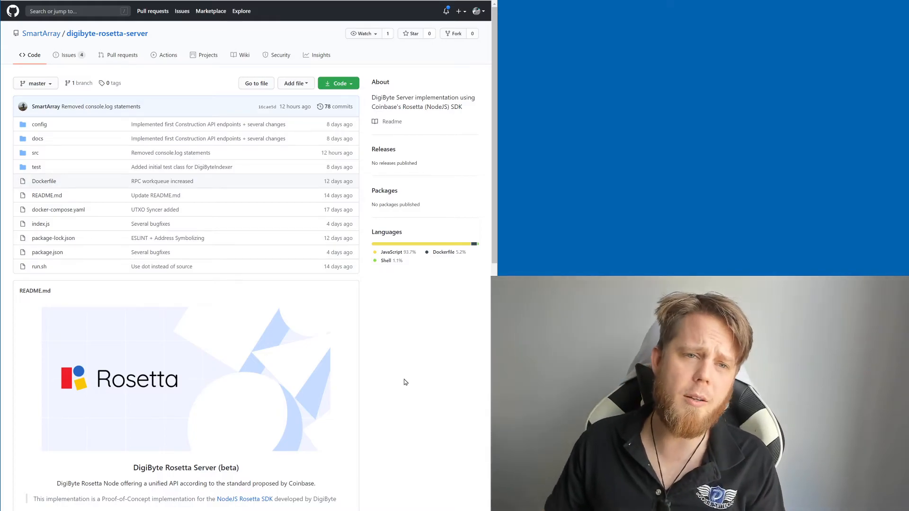
# Scroll the README down to its Prerequisites and Docker Build Steps with clone and build commands
pyautogui.scroll(-3)
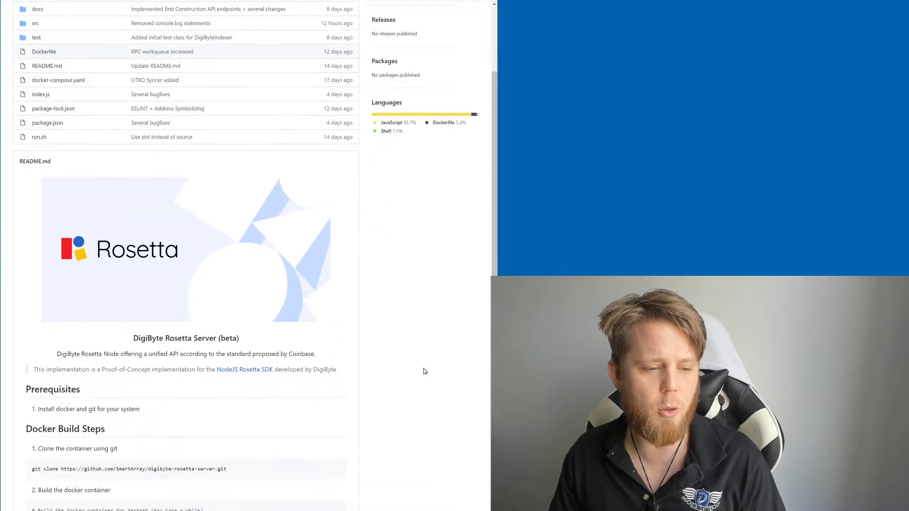
pyautogui.scroll(-3)
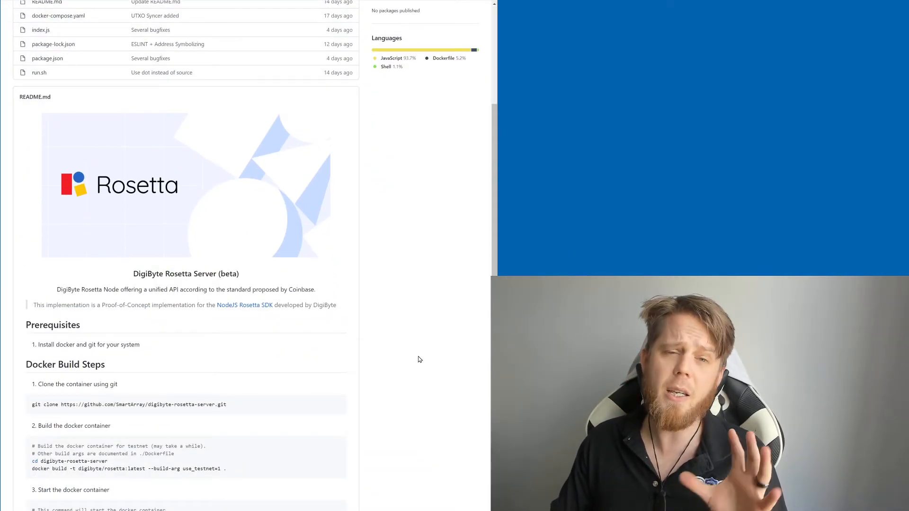